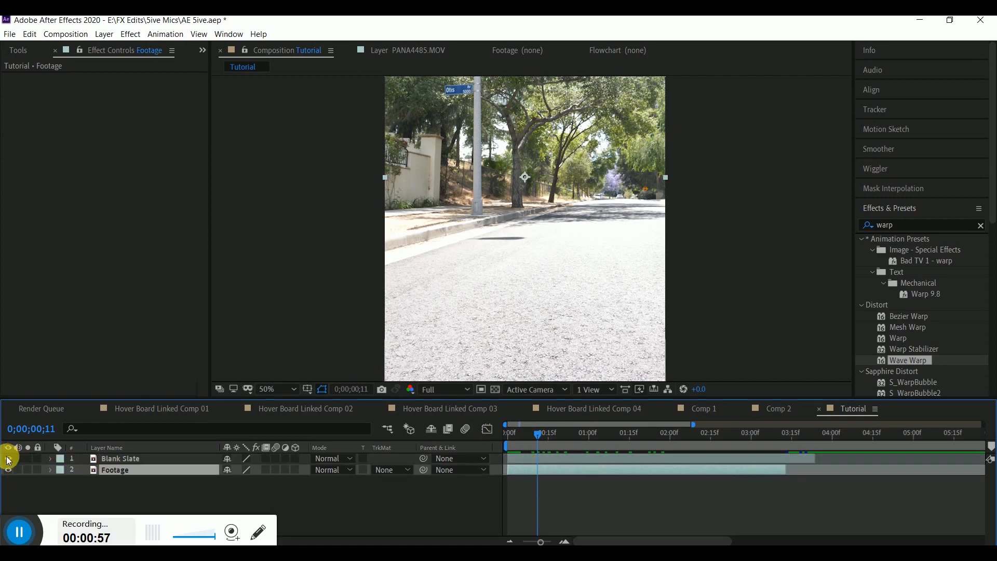
# Select the Blank Slate layer as the layer to mask
pyautogui.click(120, 459)
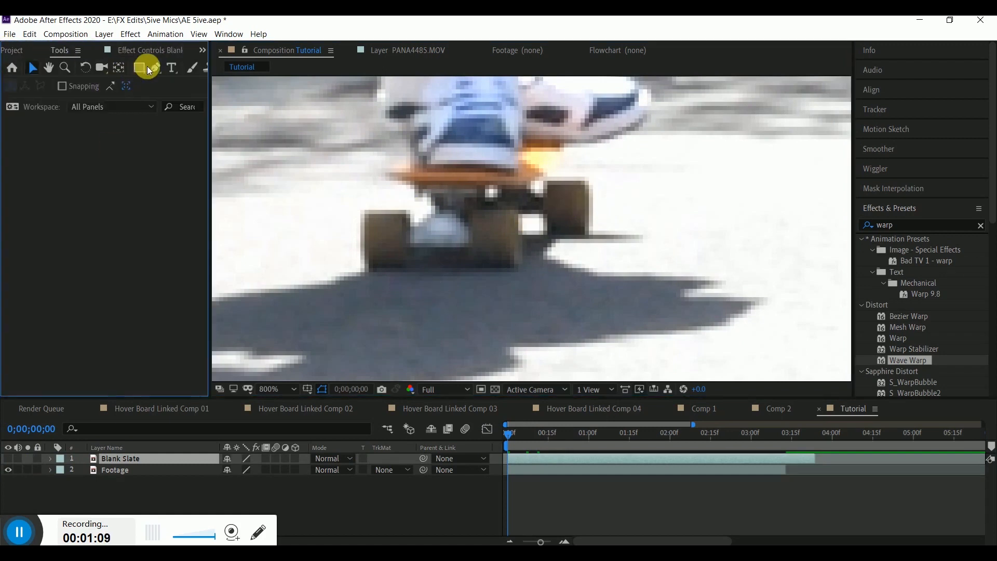
# Draw a closed mask with the Pen tool from the deck underside to below the wheels
pyautogui.click(152, 67)
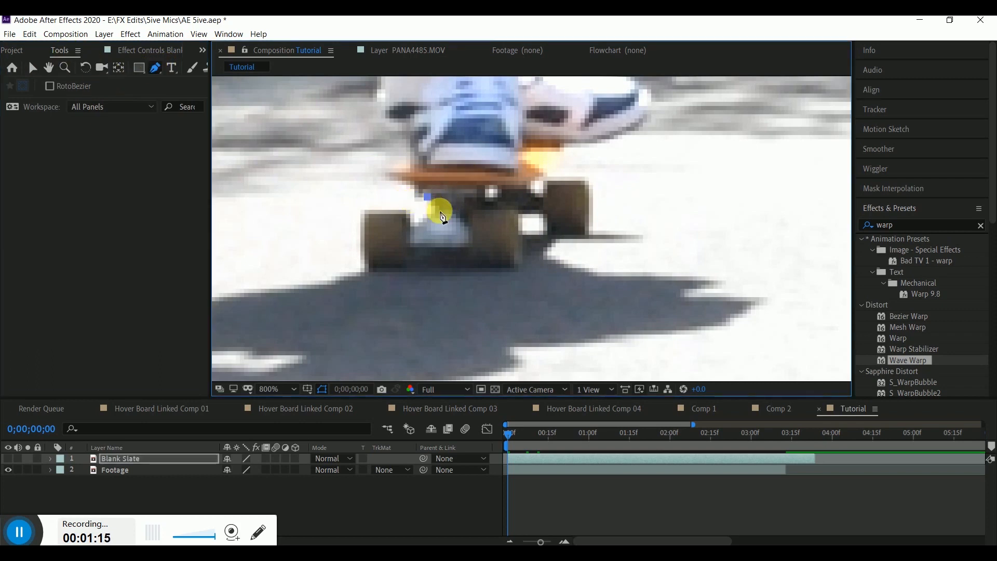
pyautogui.moveTo(441, 213); pyautogui.dragTo(486, 190)
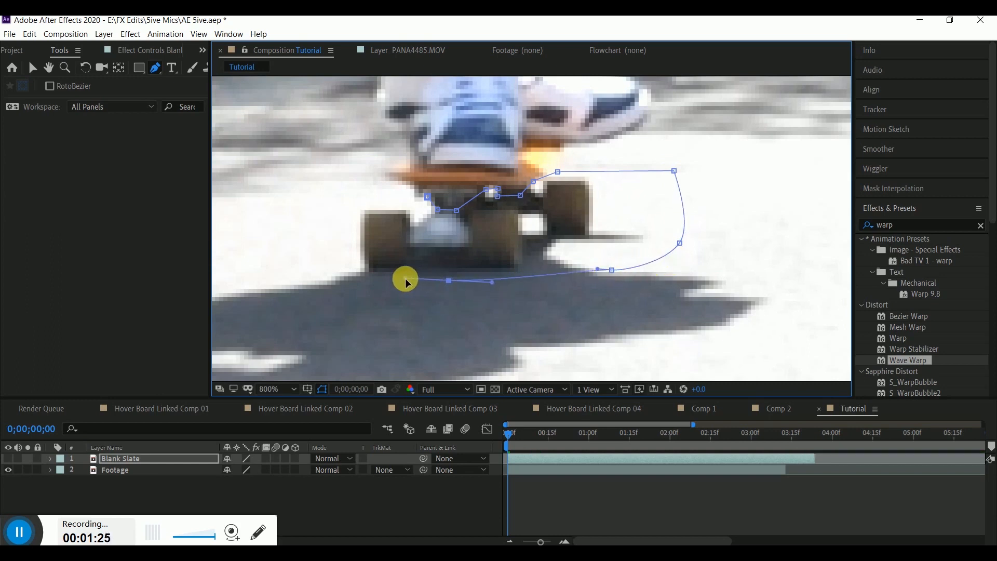
pyautogui.moveTo(406, 280); pyautogui.dragTo(321, 284)
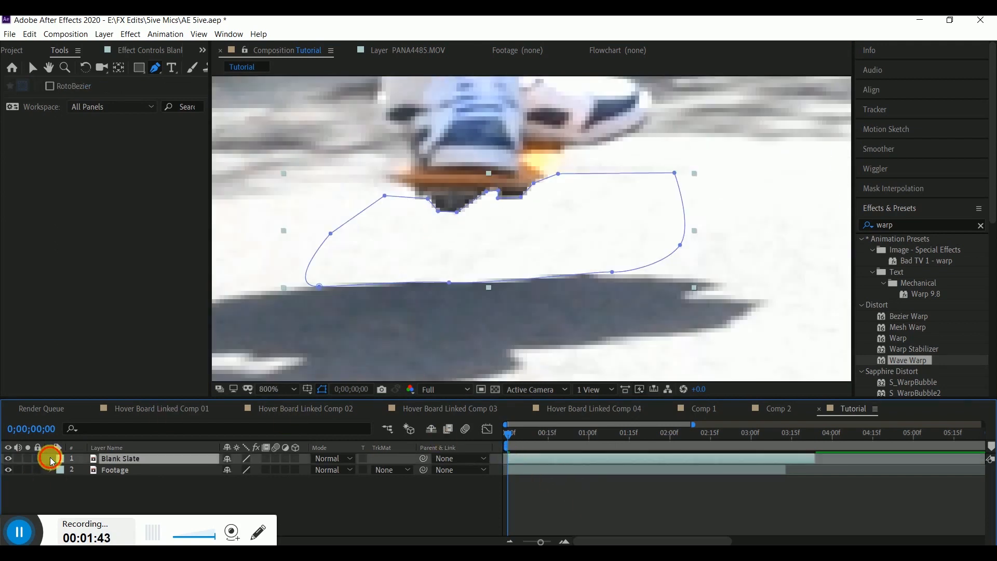
# Keyframe Mask 1's path at frame 0 and set its feather to 1 pixel
pyautogui.click(49, 459)
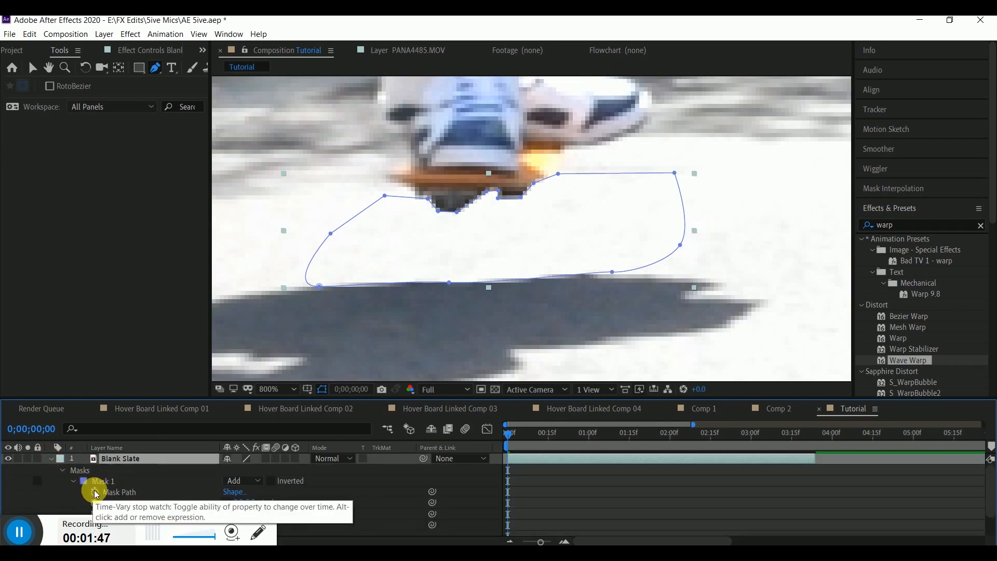
pyautogui.click(96, 492)
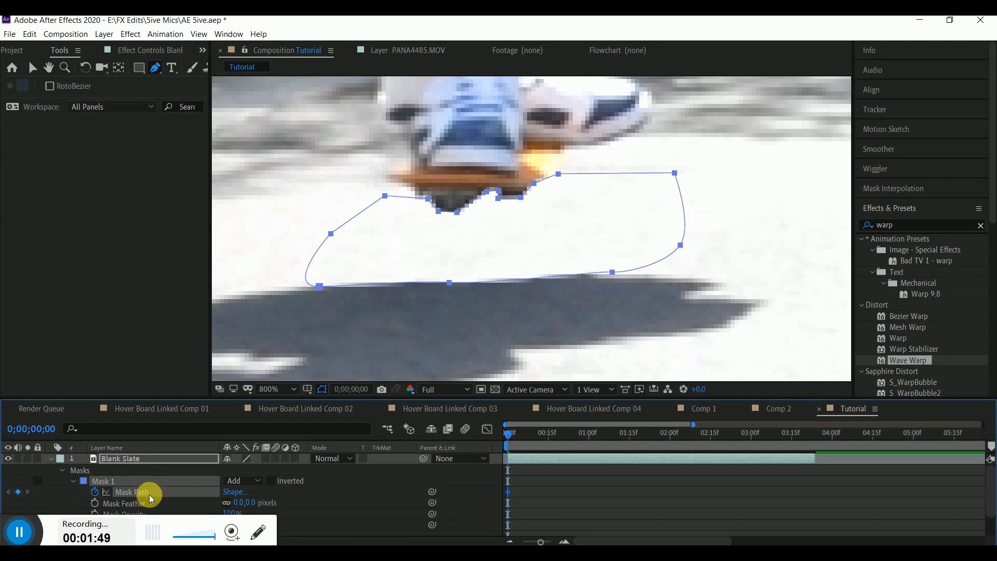
pyautogui.moveTo(122, 502)
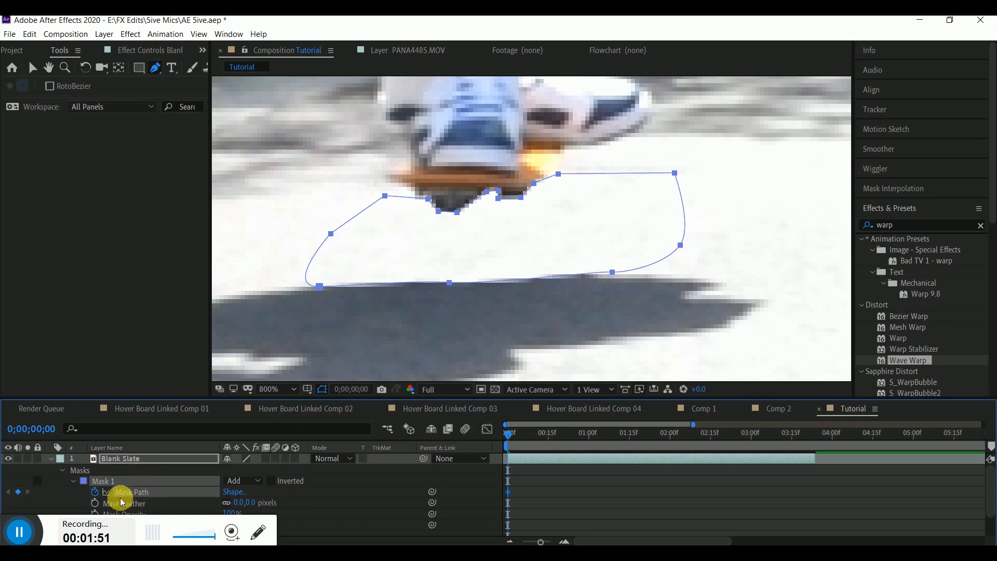
pyautogui.click(241, 502)
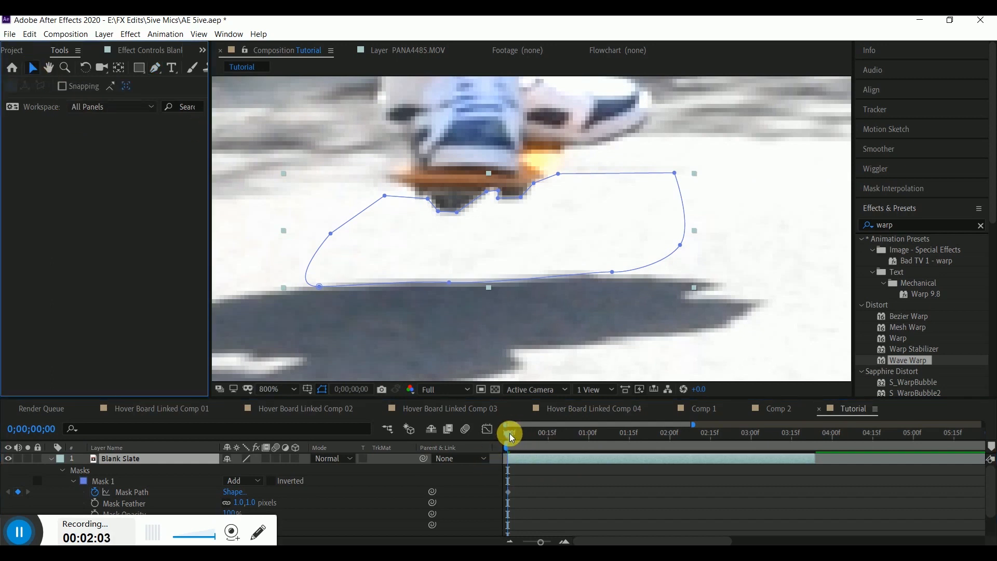
# Scrub frames 8, 3, 1 and 2, refitting Mask 1 to keep the wheels covered
pyautogui.moveTo(509, 433); pyautogui.dragTo(529, 432)
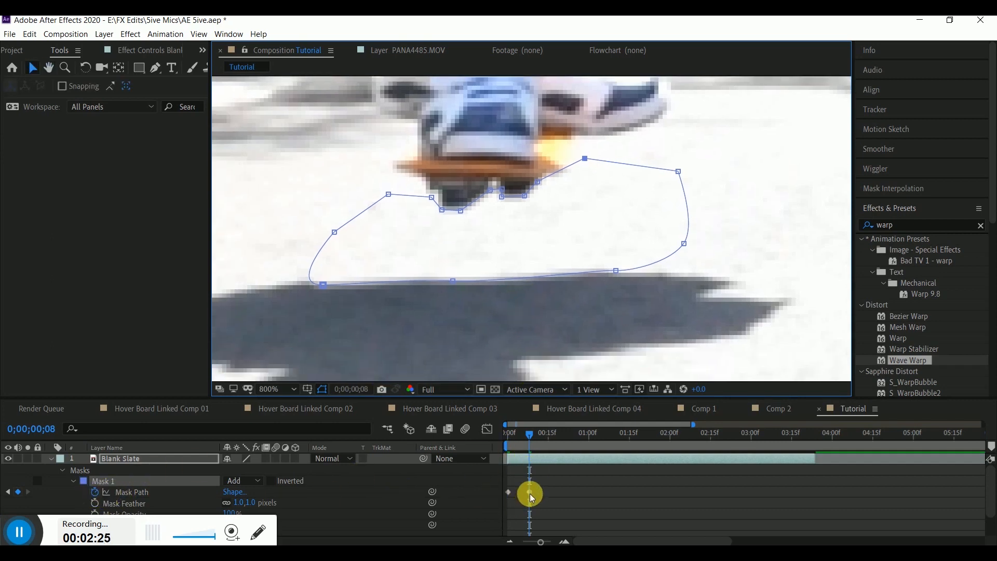
pyautogui.moveTo(530, 432); pyautogui.dragTo(512, 432)
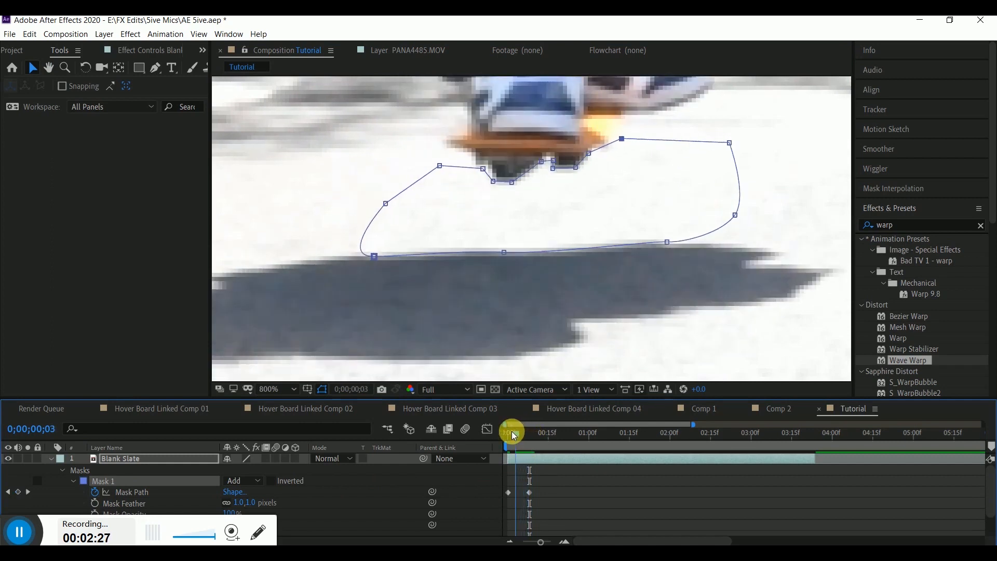
pyautogui.moveTo(512, 432); pyautogui.dragTo(530, 432)
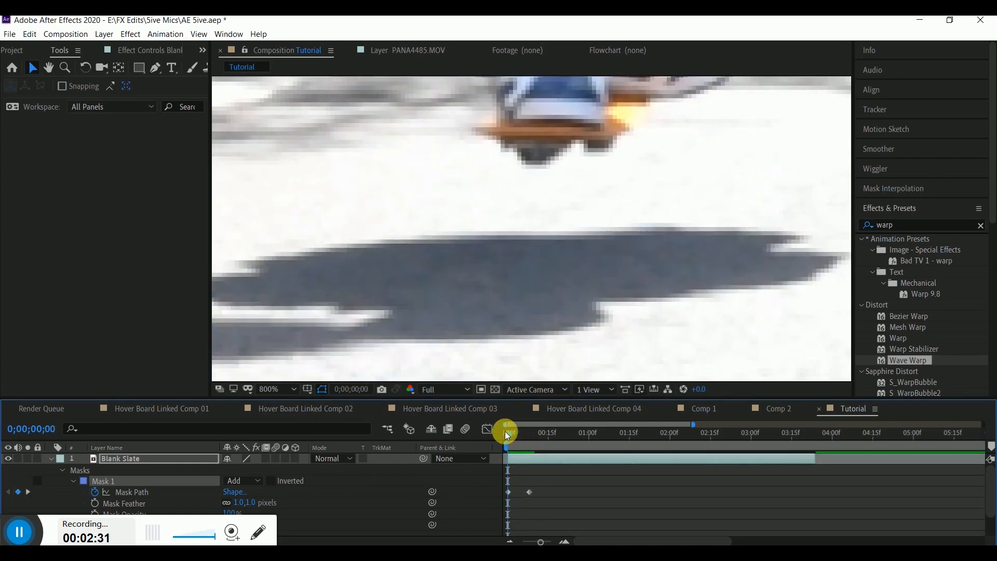
pyautogui.moveTo(505, 432); pyautogui.dragTo(515, 432)
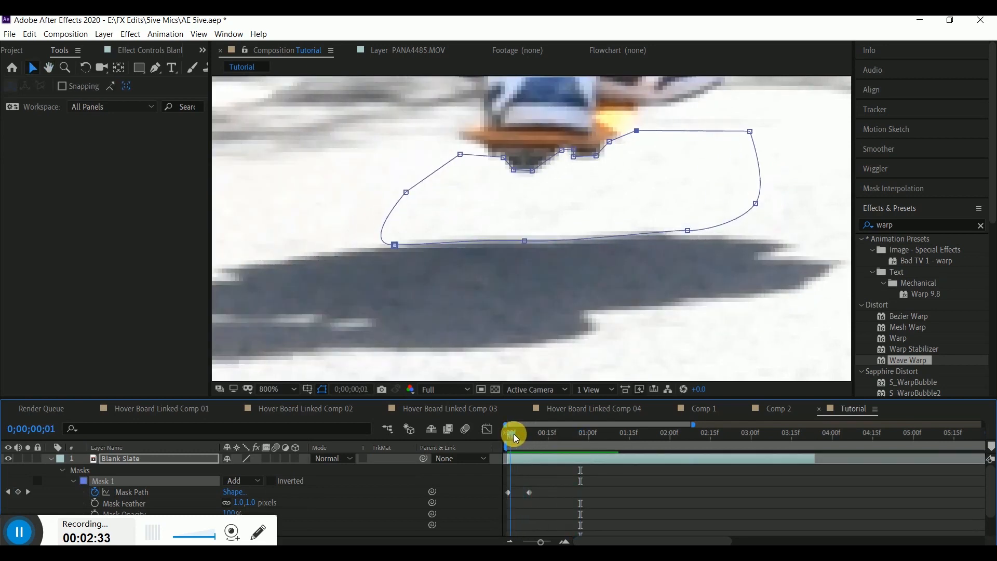
pyautogui.moveTo(514, 436); pyautogui.dragTo(521, 435)
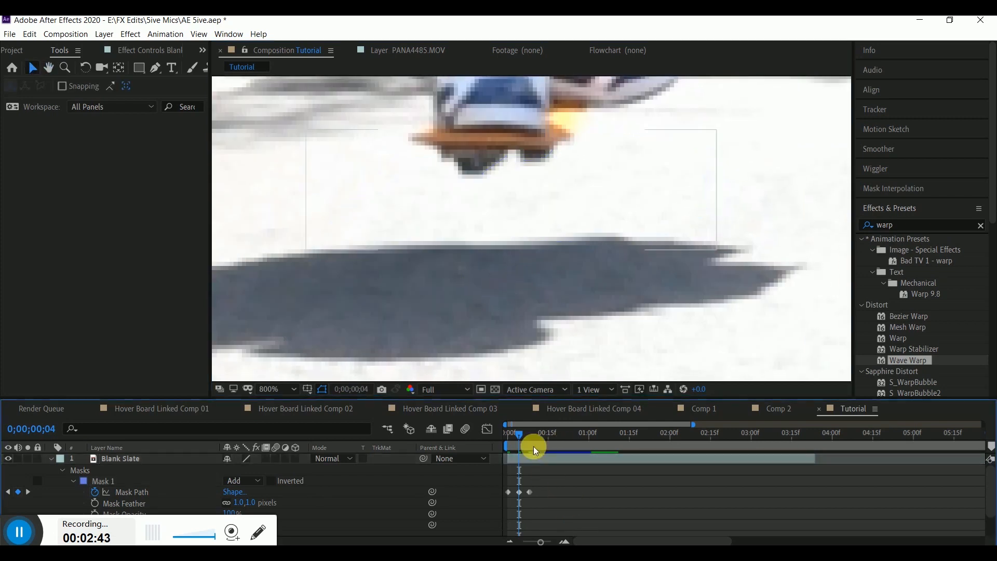
pyautogui.moveTo(534, 439); pyautogui.dragTo(512, 439)
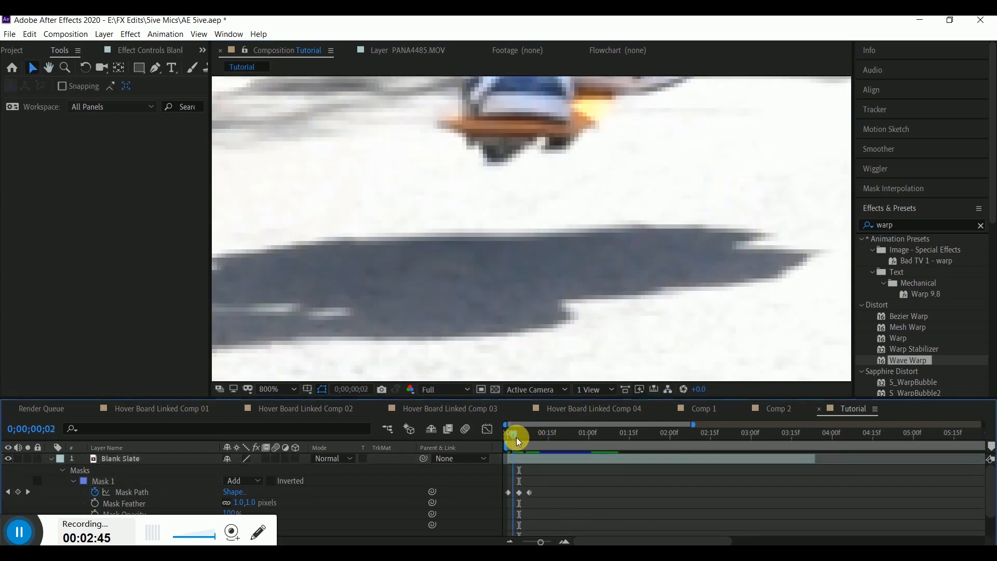
pyautogui.moveTo(516, 437); pyautogui.dragTo(538, 437)
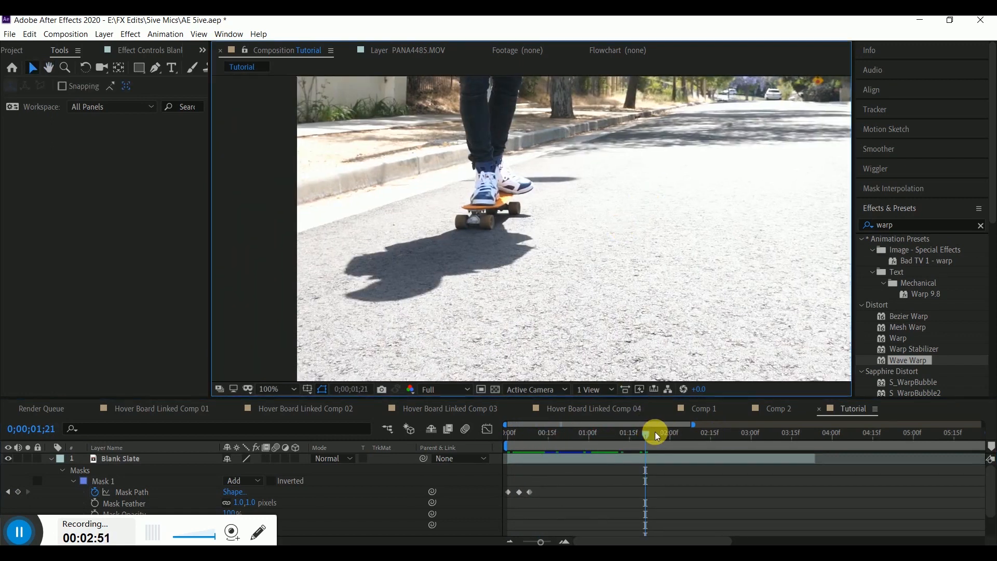
# At 2;03, move Mask 1 under the board and widen it over both wheels and shadow
pyautogui.moveTo(655, 433); pyautogui.dragTo(676, 453)
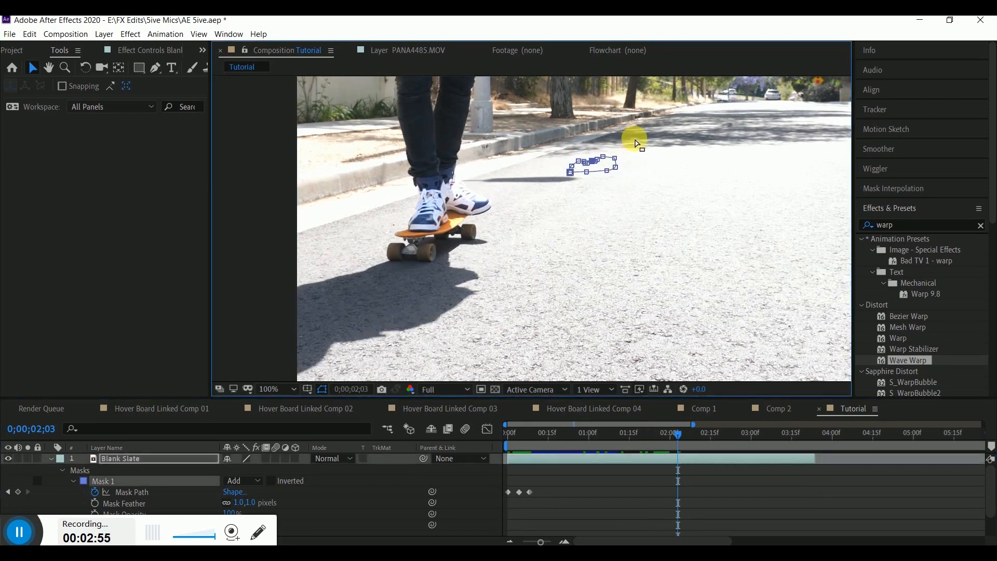
pyautogui.moveTo(591, 164); pyautogui.dragTo(439, 262)
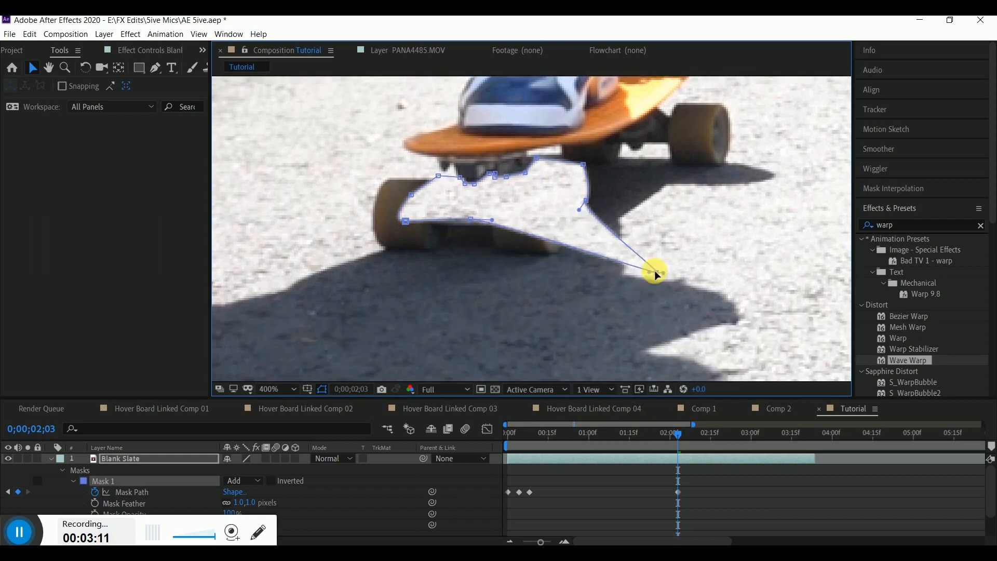
pyautogui.moveTo(654, 275); pyautogui.dragTo(431, 265)
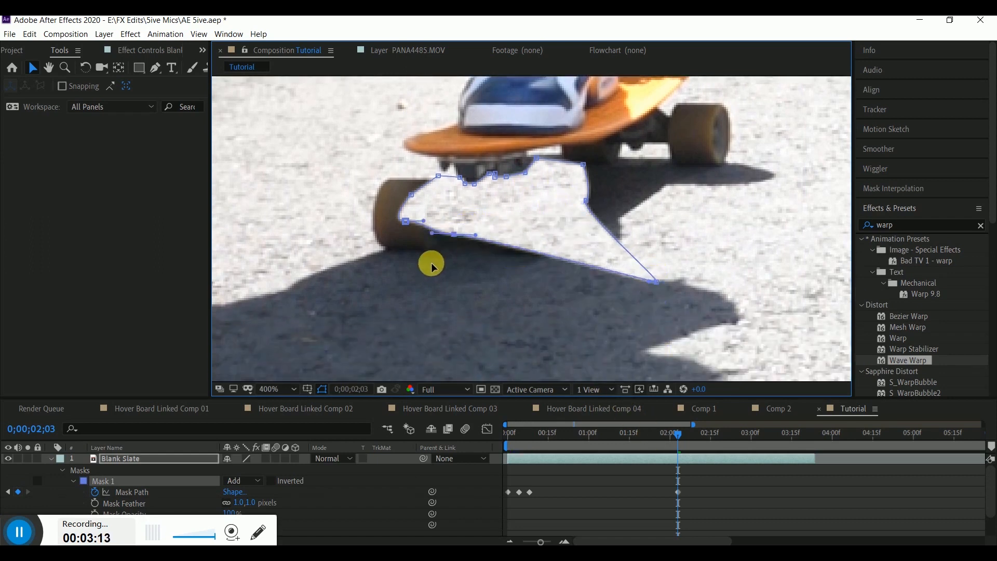
pyautogui.moveTo(420, 220); pyautogui.dragTo(302, 252)
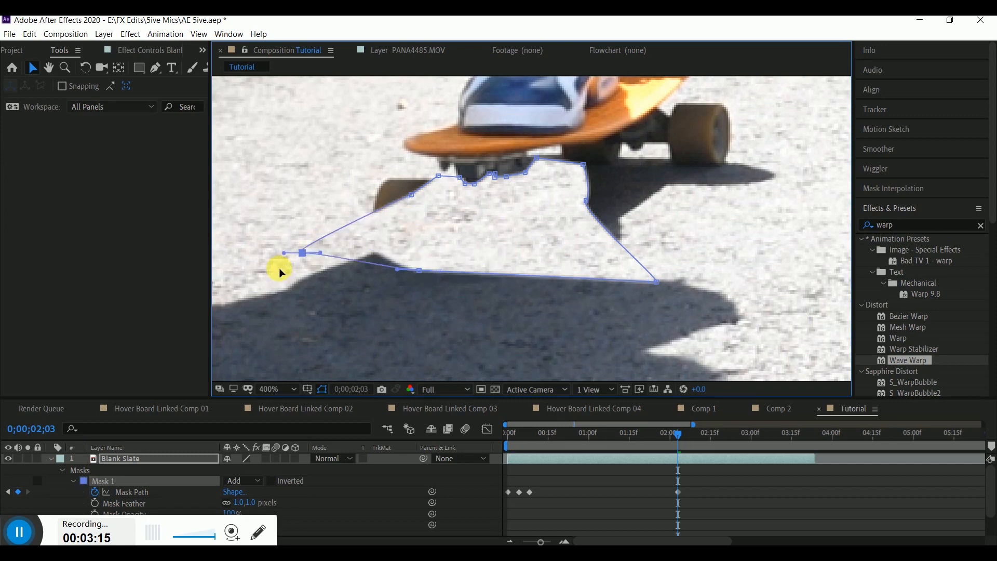
pyautogui.moveTo(302, 252); pyautogui.dragTo(245, 291)
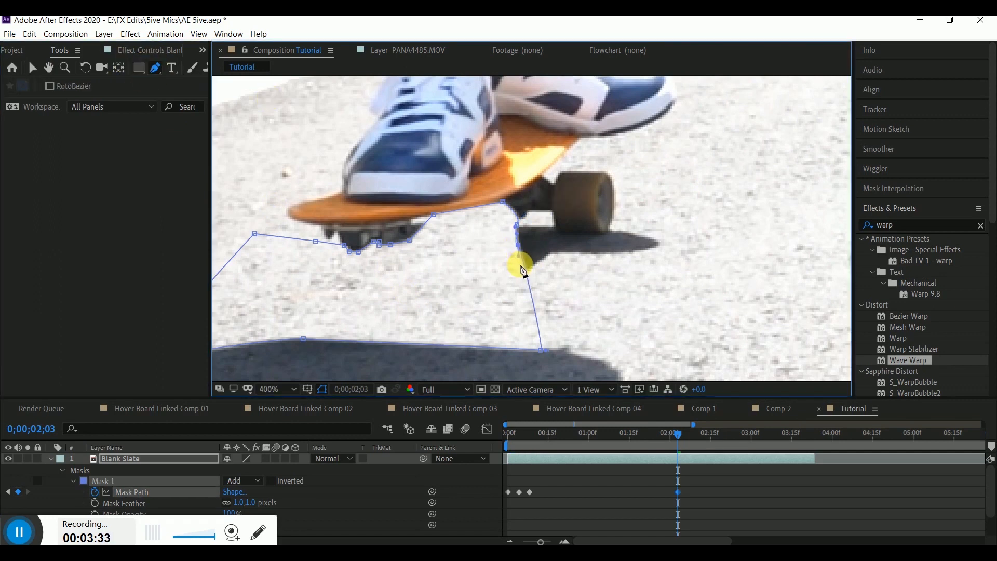
# Add and drag Mask 1 points so the outline hugs the deck edge past the front wheel
pyautogui.moveTo(521, 267); pyautogui.dragTo(553, 181)
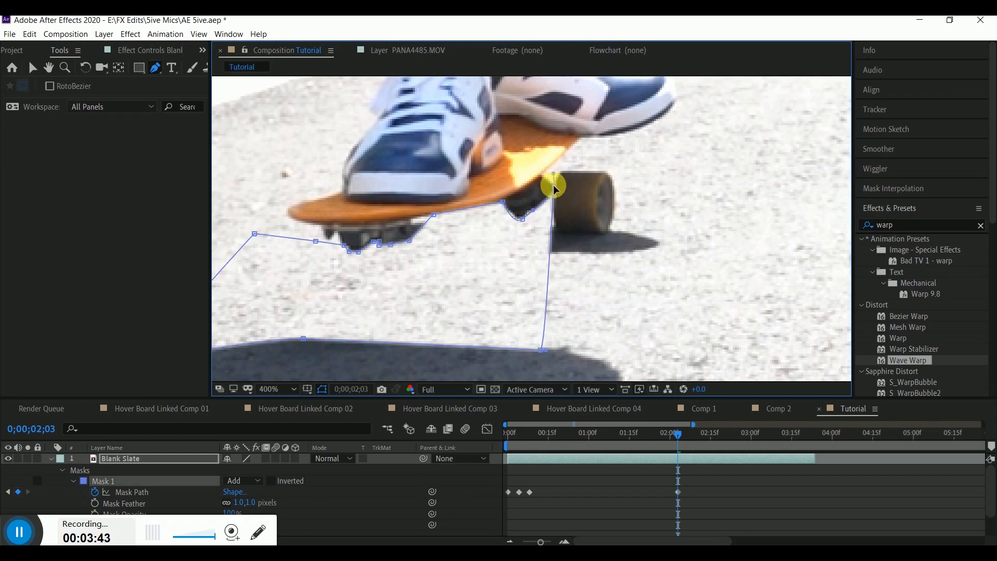
pyautogui.moveTo(551, 187); pyautogui.dragTo(617, 149)
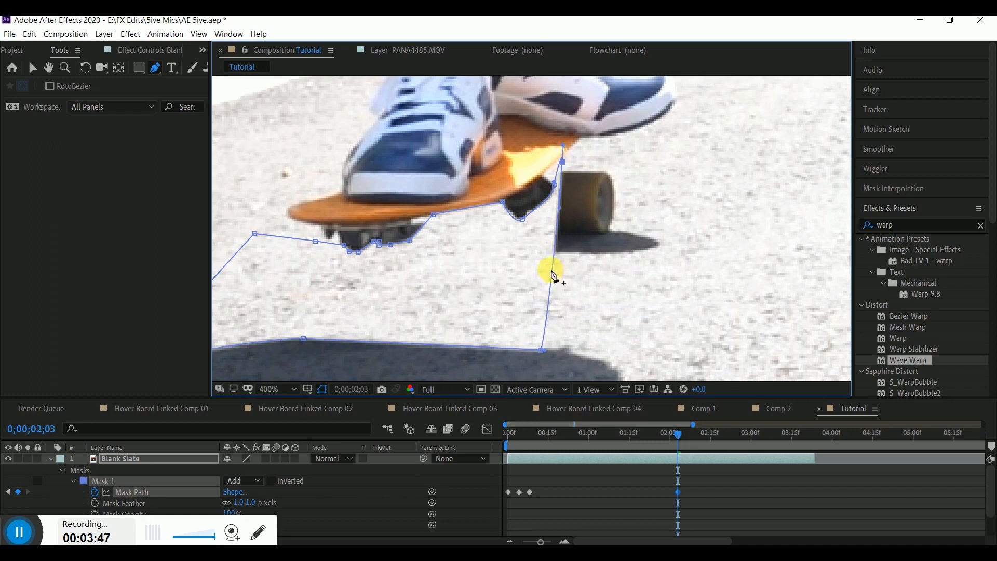
pyautogui.moveTo(552, 274); pyautogui.dragTo(721, 170)
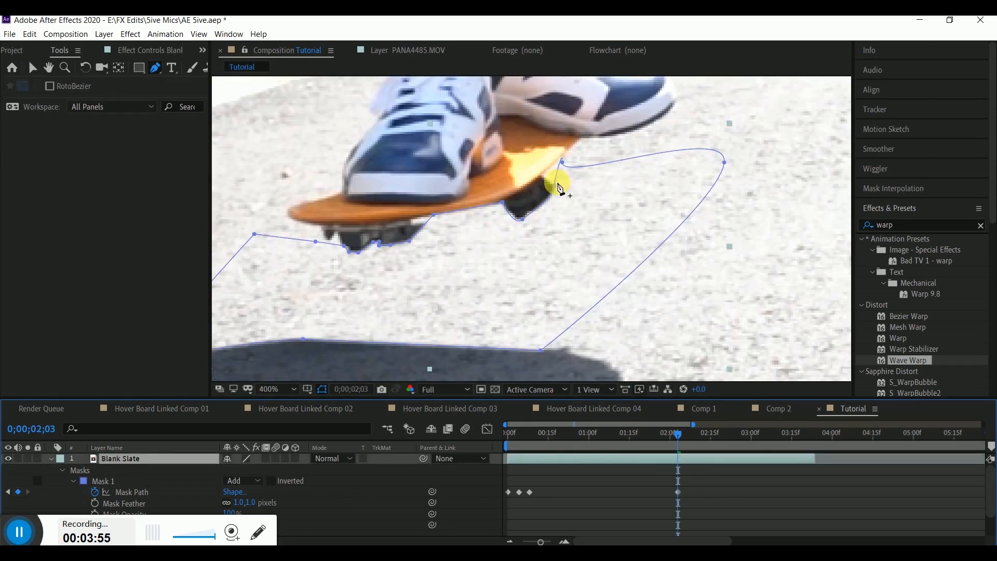
pyautogui.moveTo(558, 182); pyautogui.dragTo(518, 218)
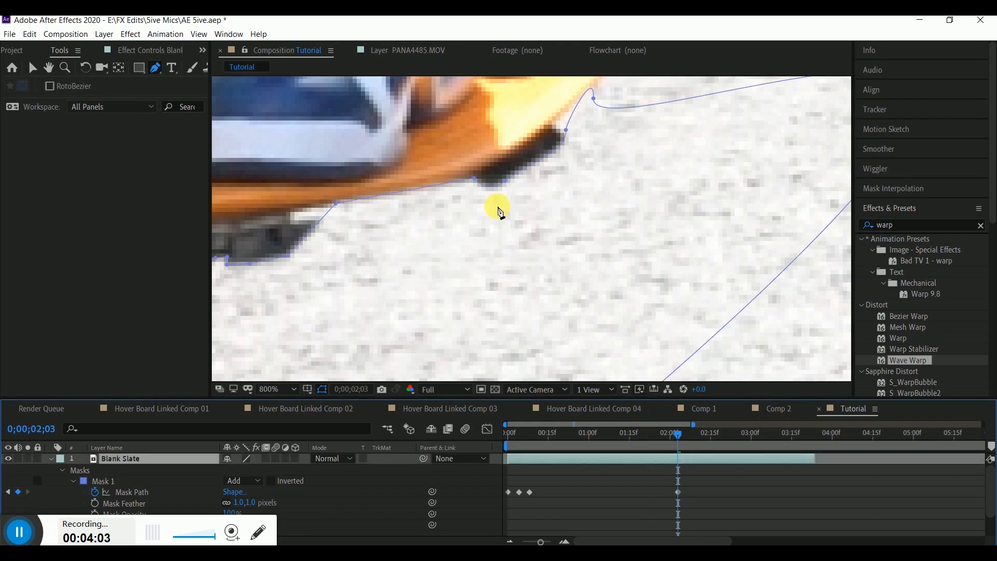
pyautogui.moveTo(498, 211); pyautogui.dragTo(564, 131)
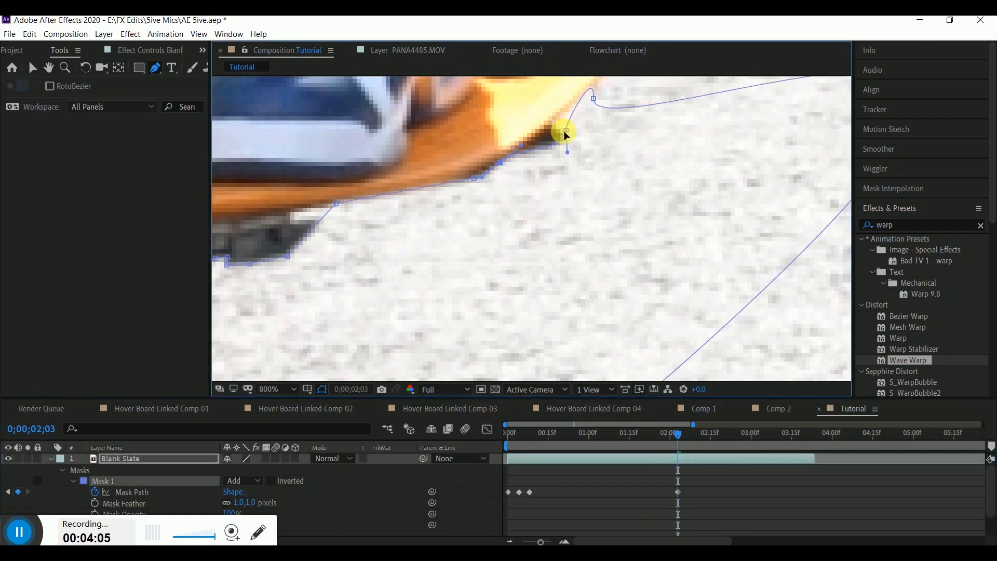
pyautogui.moveTo(564, 130); pyautogui.dragTo(548, 139)
pyautogui.write('ve wa')
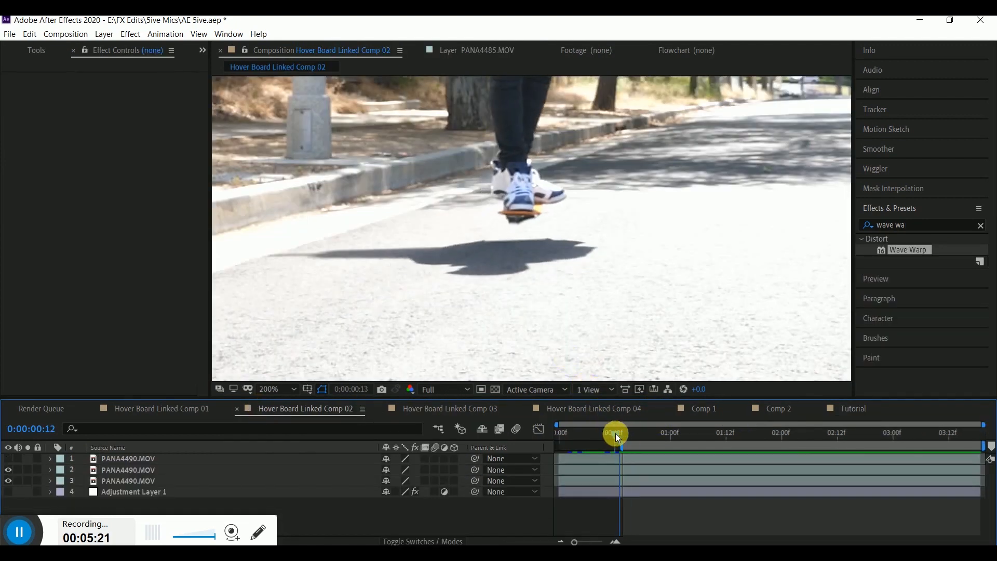
# Scrub Hover Board Linked Comp 02 to view the hovering board at different frames
pyautogui.moveTo(613, 433); pyautogui.dragTo(637, 433)
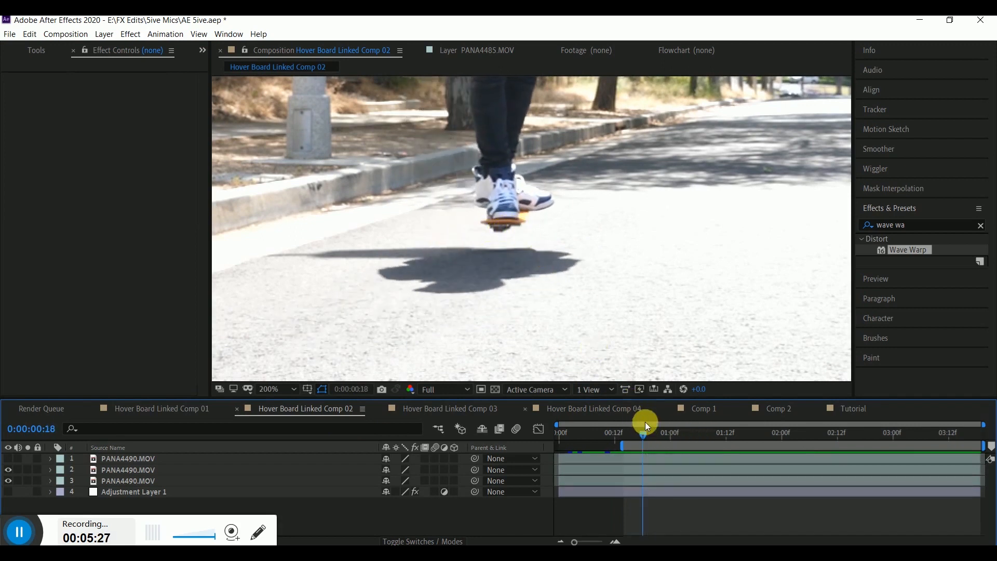
pyautogui.moveTo(644, 433); pyautogui.dragTo(625, 432)
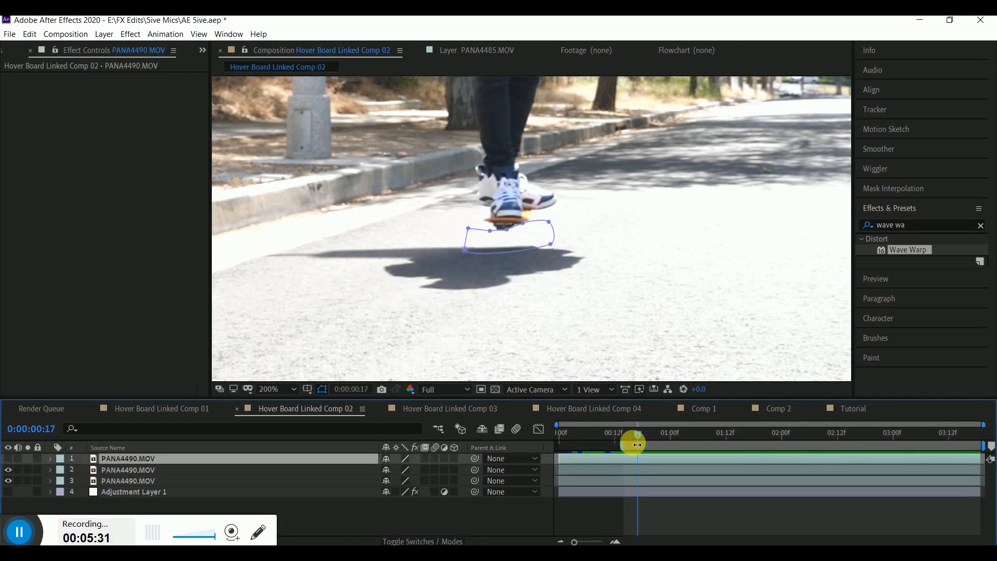
# Add a new adjustment layer to Hover Board Linked Comp 02 for the Wave Warp effect
pyautogui.click(103, 33)
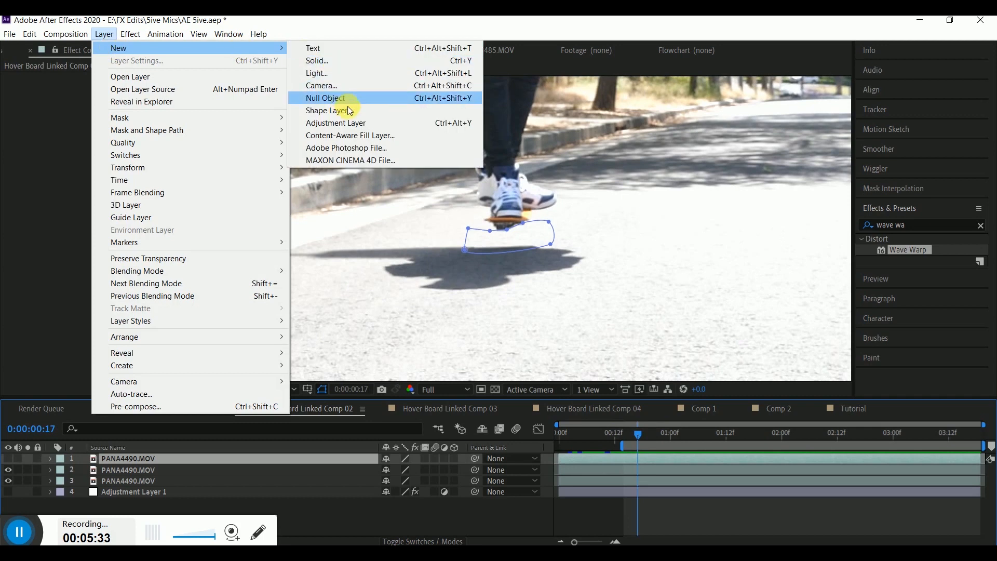
pyautogui.click(335, 123)
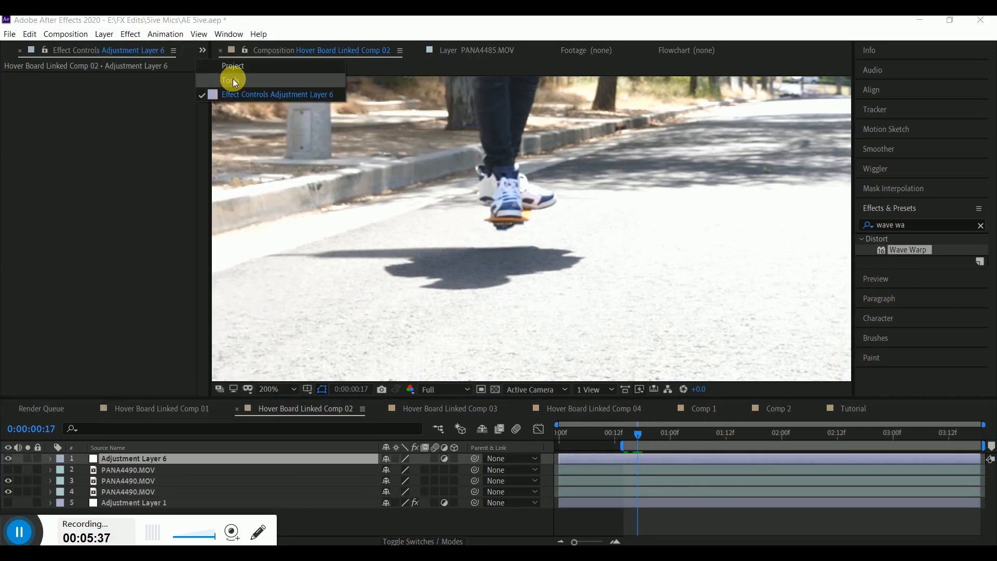
pyautogui.click(228, 80)
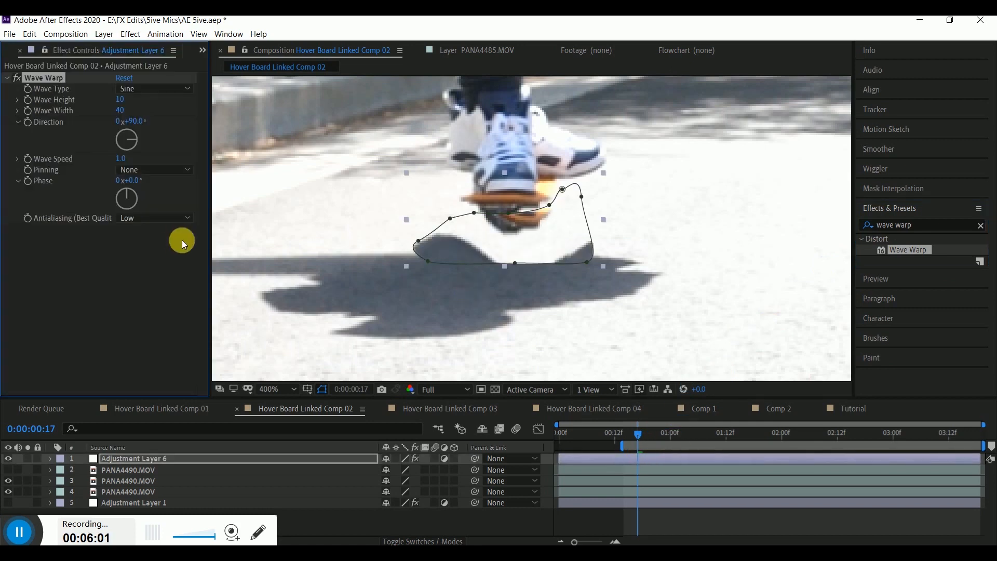
pyautogui.moveTo(137, 90)
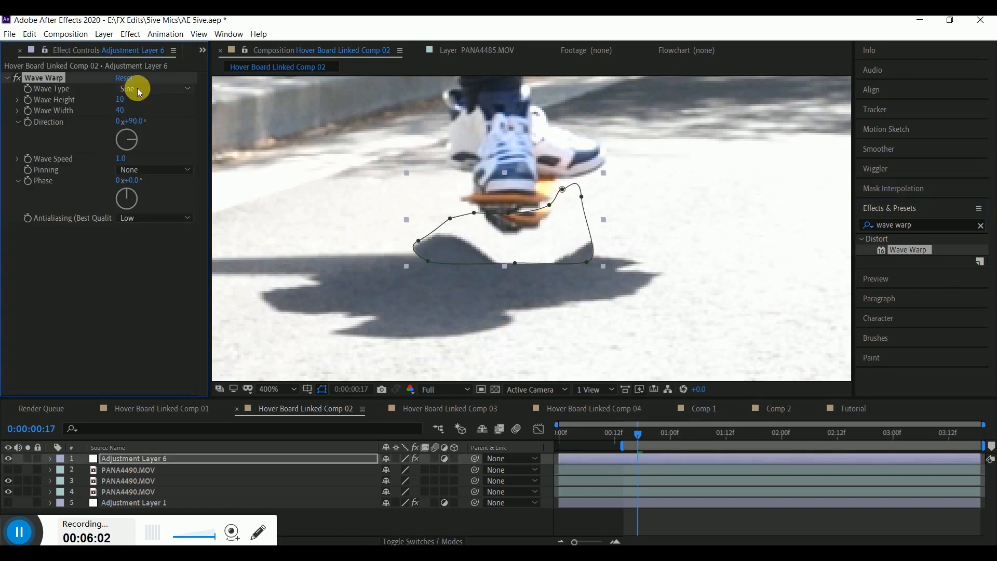
# Set Wave Warp's Wave Type to Noise
pyautogui.click(154, 88)
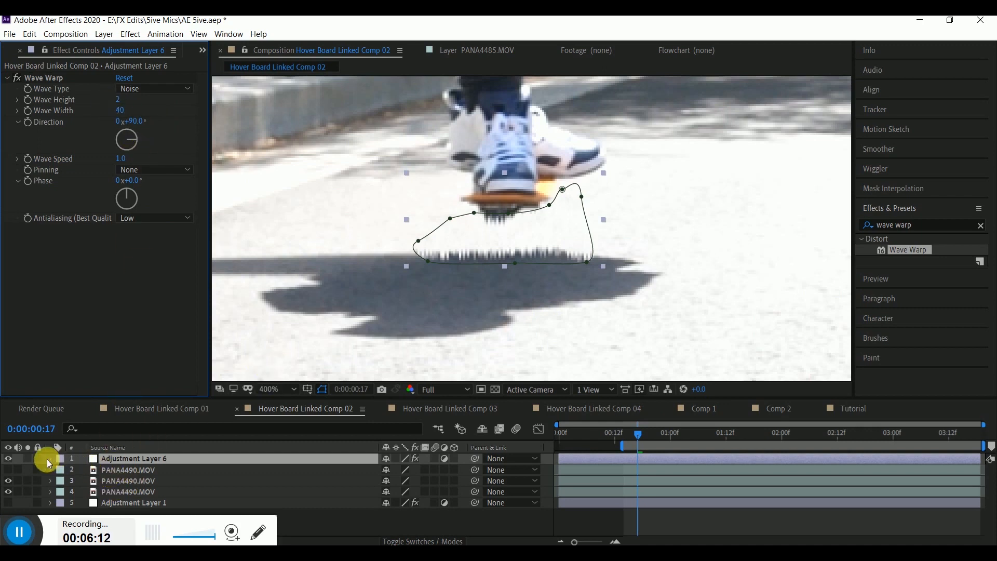
# Feather the adjustment layer's Mask 1 to 14 pixels and lower Wave Warp's Wave Height
pyautogui.click(49, 460)
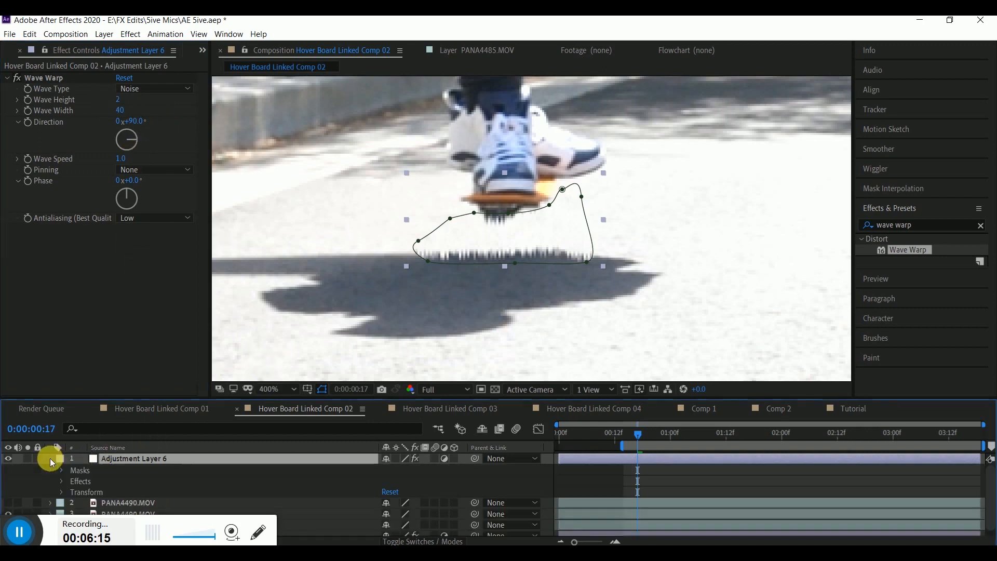
pyautogui.click(60, 470)
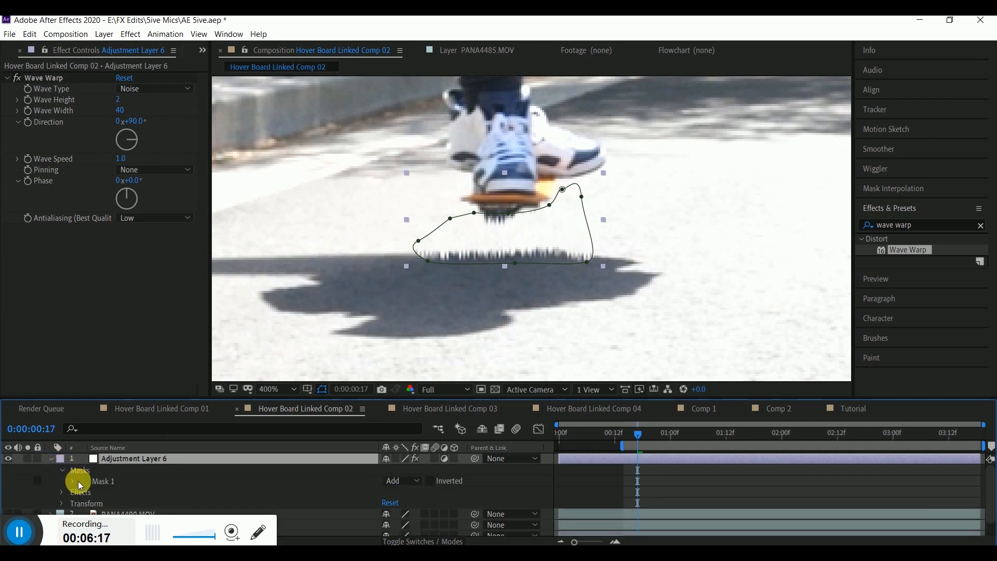
pyautogui.click(62, 481)
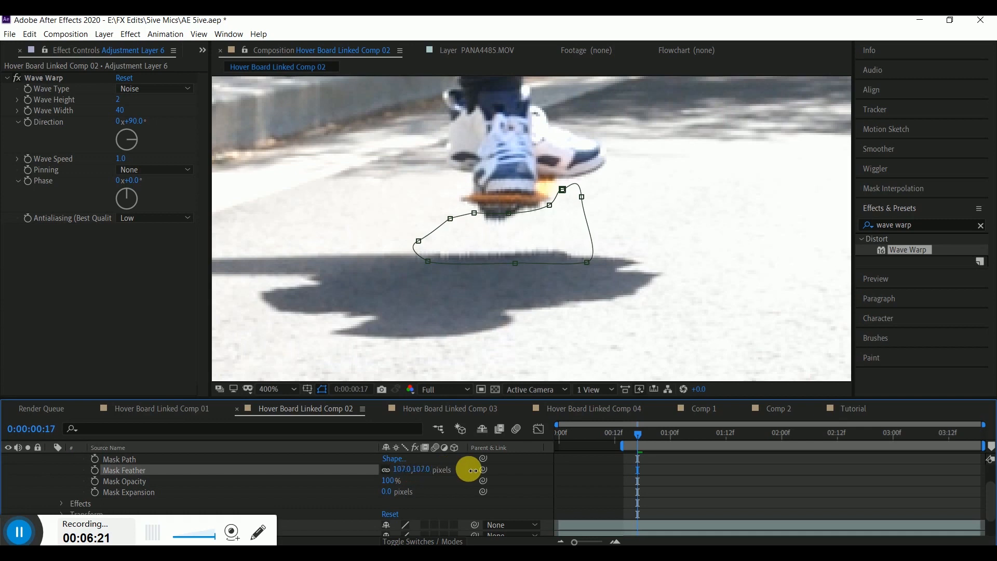
pyautogui.moveTo(474, 469); pyautogui.dragTo(437, 469)
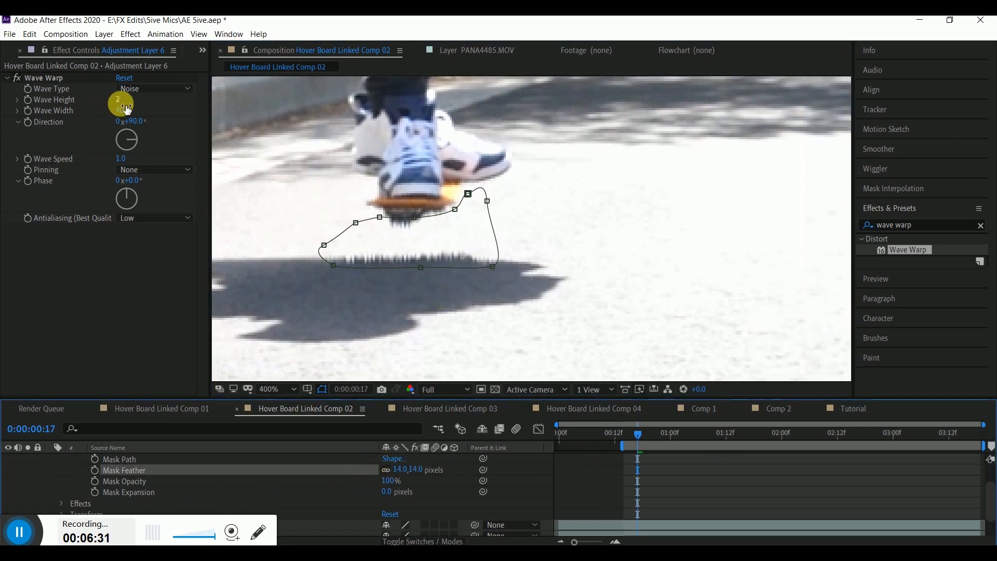
pyautogui.click(123, 100)
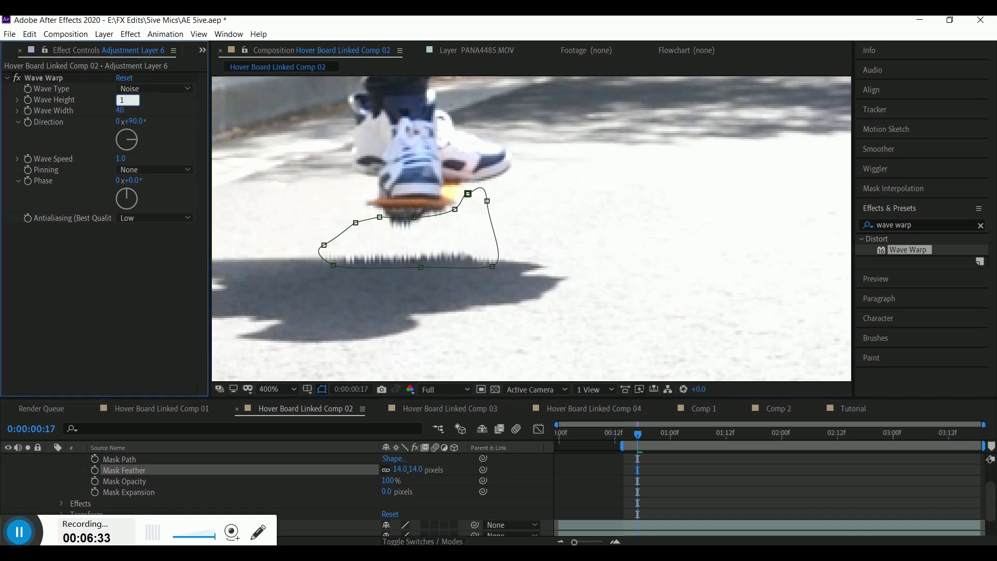
pyautogui.click(127, 100)
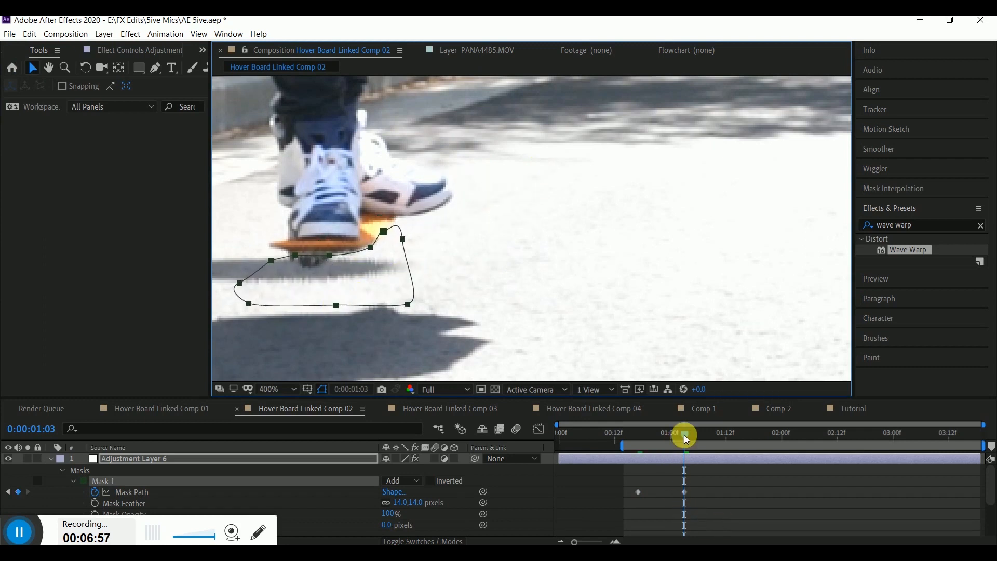
# Reshape the glow mask under the moved board, adding Mask Path keyframes at 1;10 and 1;22
pyautogui.moveTo(683, 438); pyautogui.dragTo(712, 438)
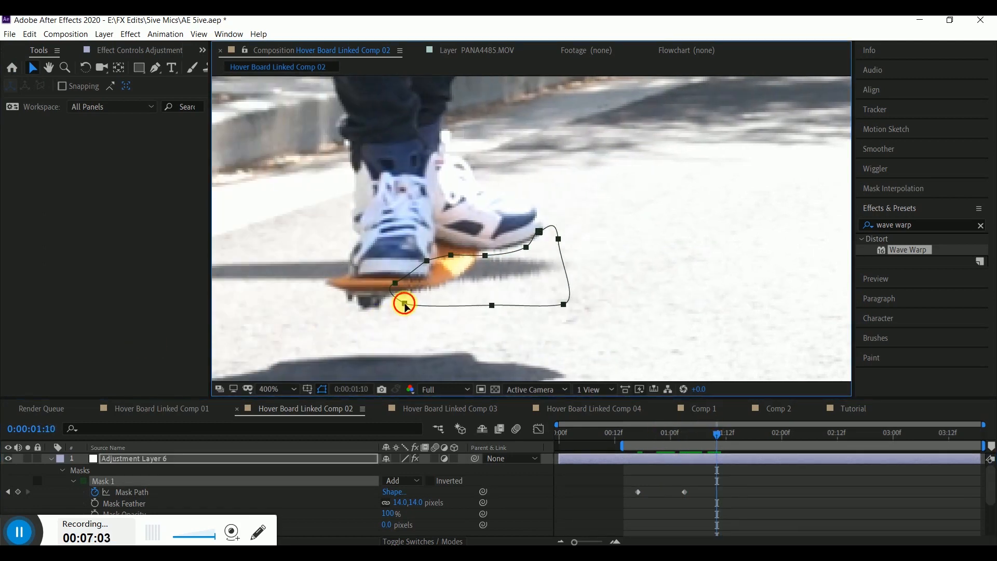
pyautogui.moveTo(404, 303); pyautogui.dragTo(324, 345)
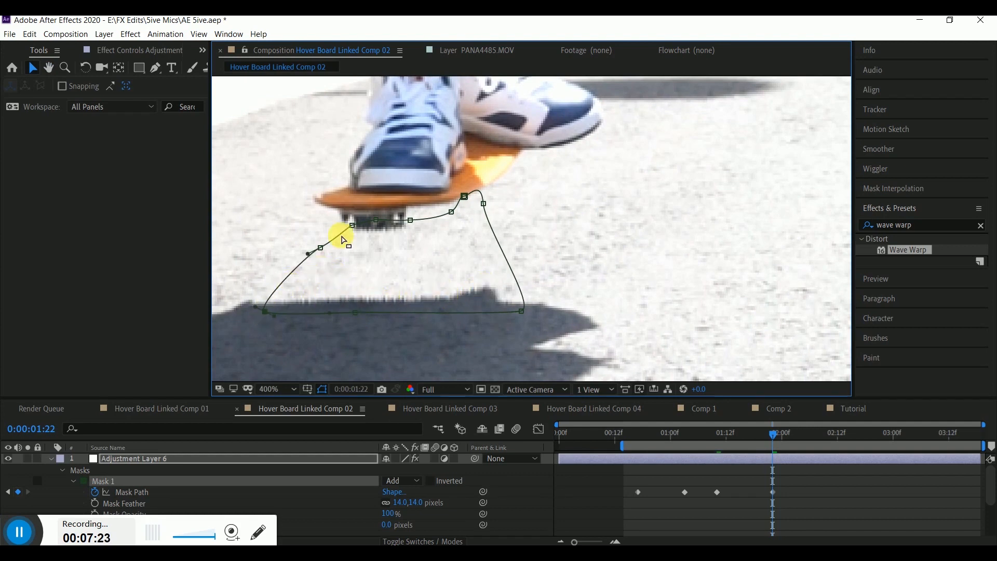
pyautogui.moveTo(339, 234); pyautogui.dragTo(410, 220)
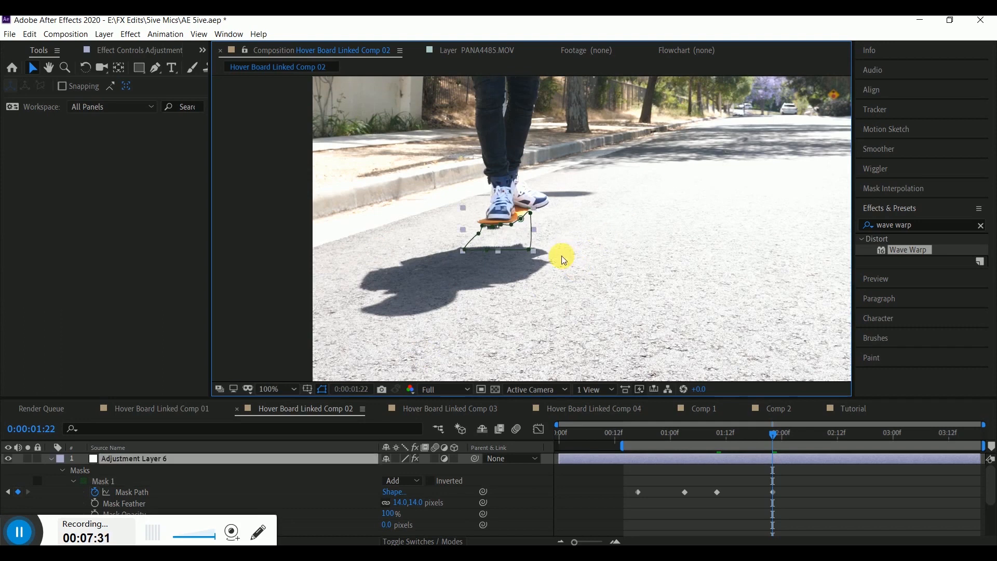
pyautogui.click(450, 409)
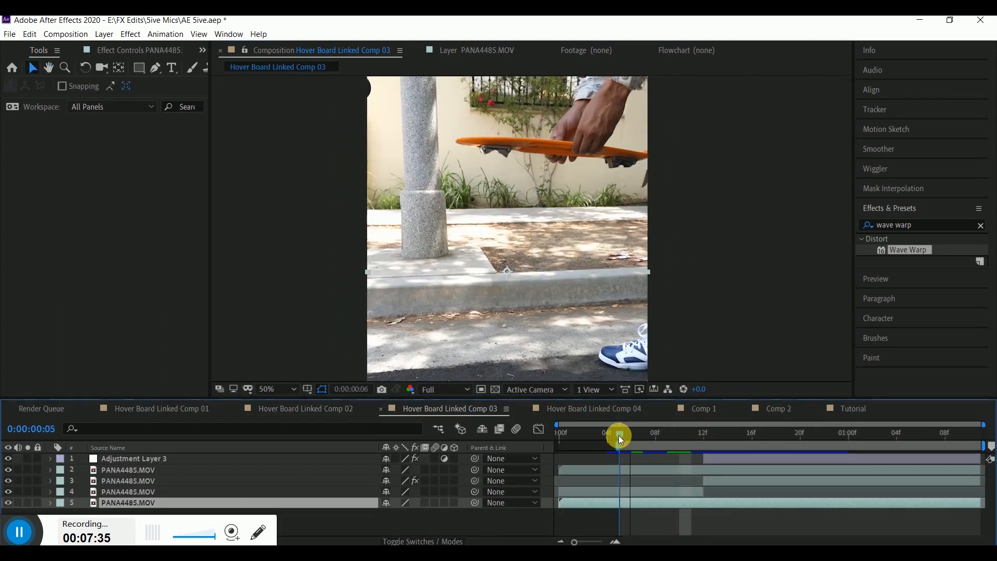
# Scrub Hover Board Linked Comp 03 back and forth through the board's flip and landing
pyautogui.moveTo(614, 439); pyautogui.dragTo(620, 439)
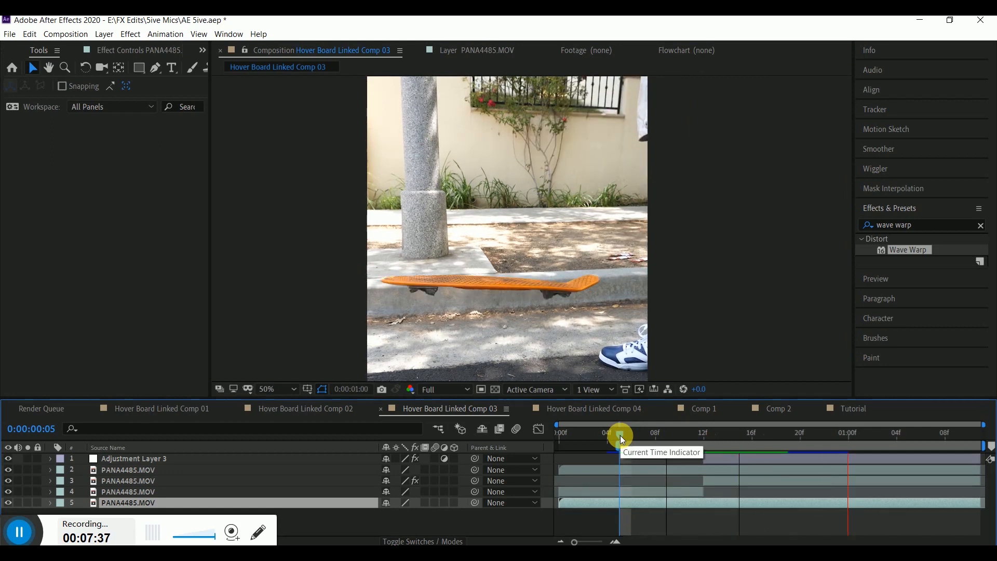
pyautogui.moveTo(620, 438); pyautogui.dragTo(759, 435)
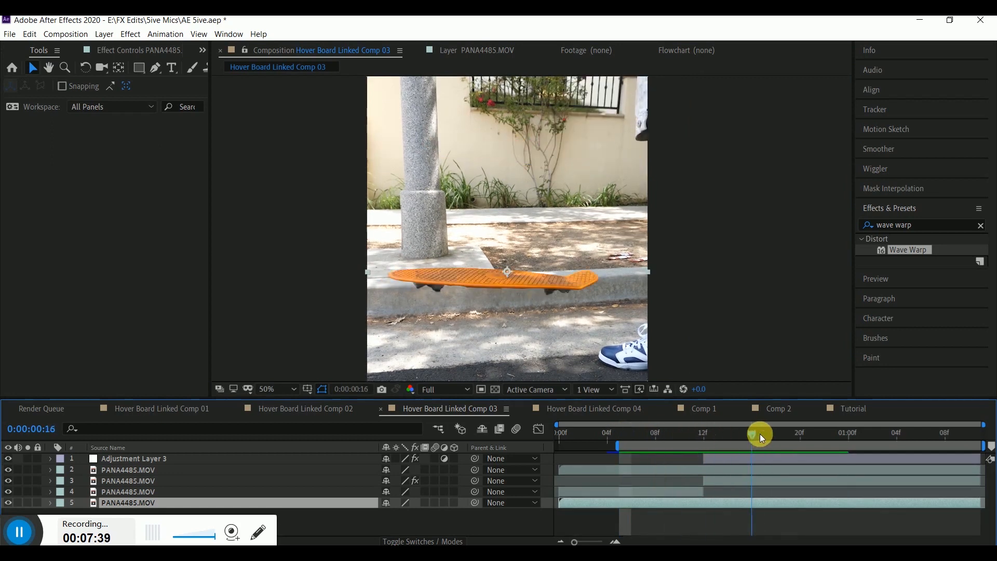
pyautogui.moveTo(760, 434); pyautogui.dragTo(739, 434)
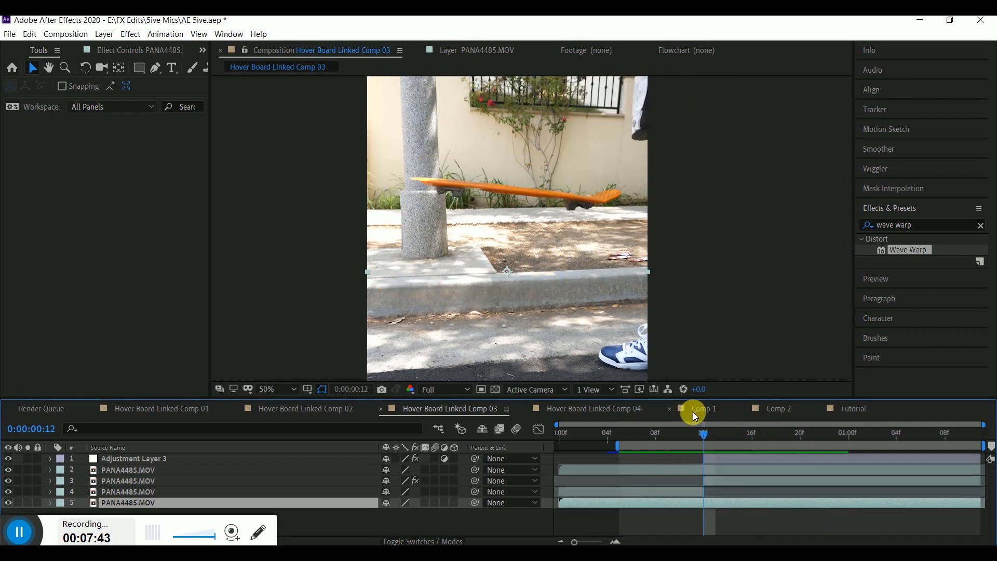
pyautogui.moveTo(702, 432); pyautogui.dragTo(808, 432)
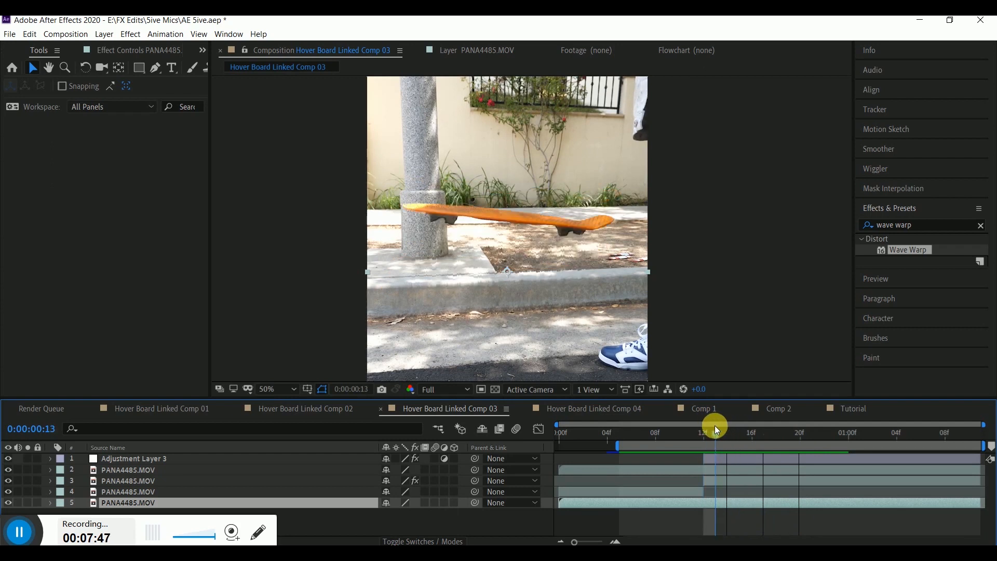
pyautogui.moveTo(715, 426); pyautogui.dragTo(831, 425)
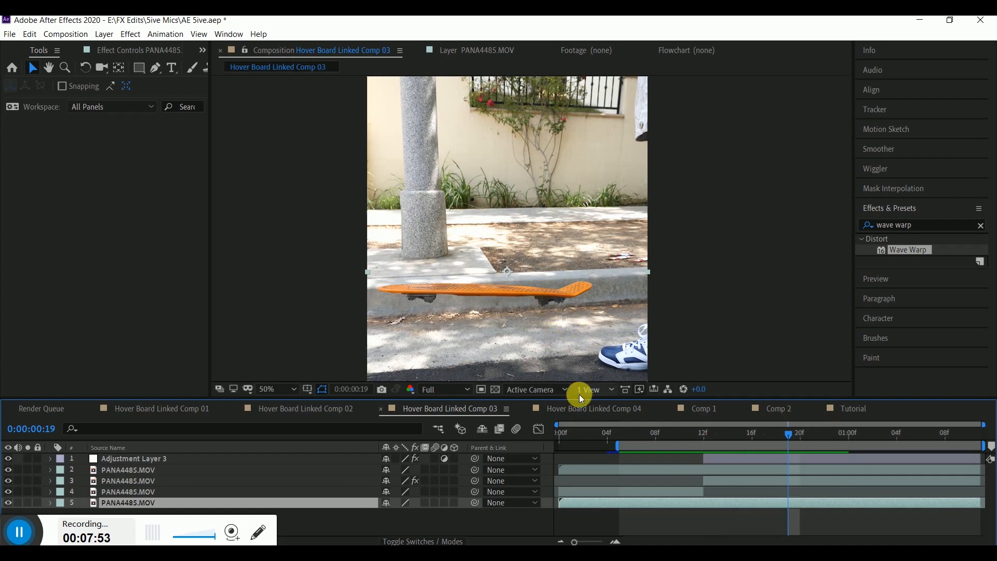
pyautogui.click(593, 408)
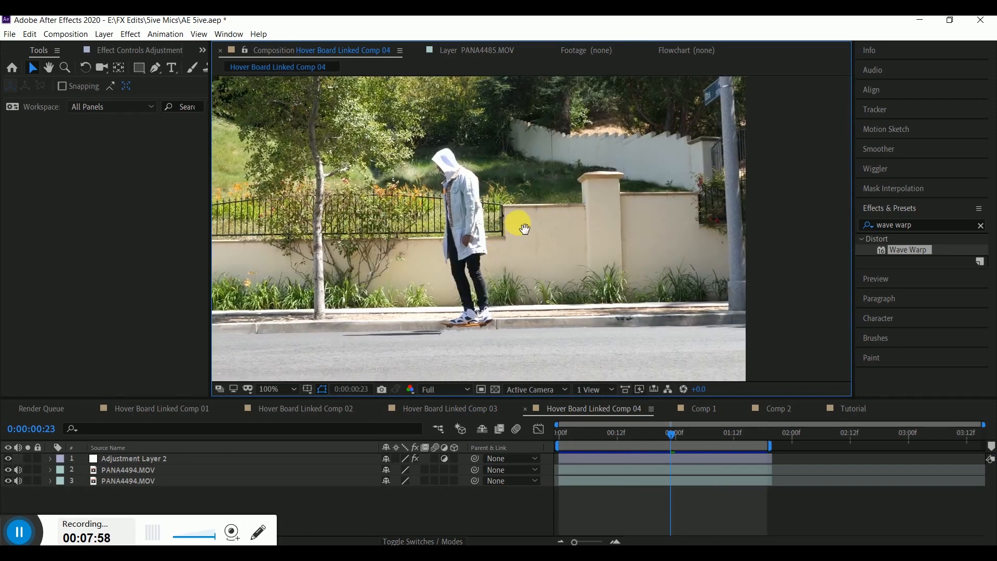
# Scrub Comp 04's rider past the wall and lamp post, then the board close-up on the road
pyautogui.moveTo(671, 434); pyautogui.dragTo(647, 438)
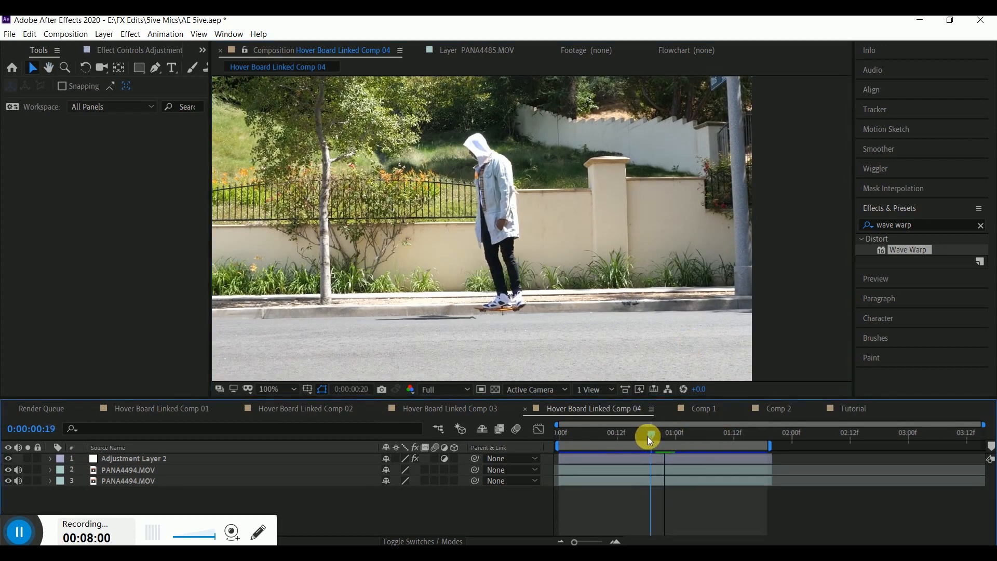
pyautogui.moveTo(648, 437); pyautogui.dragTo(626, 437)
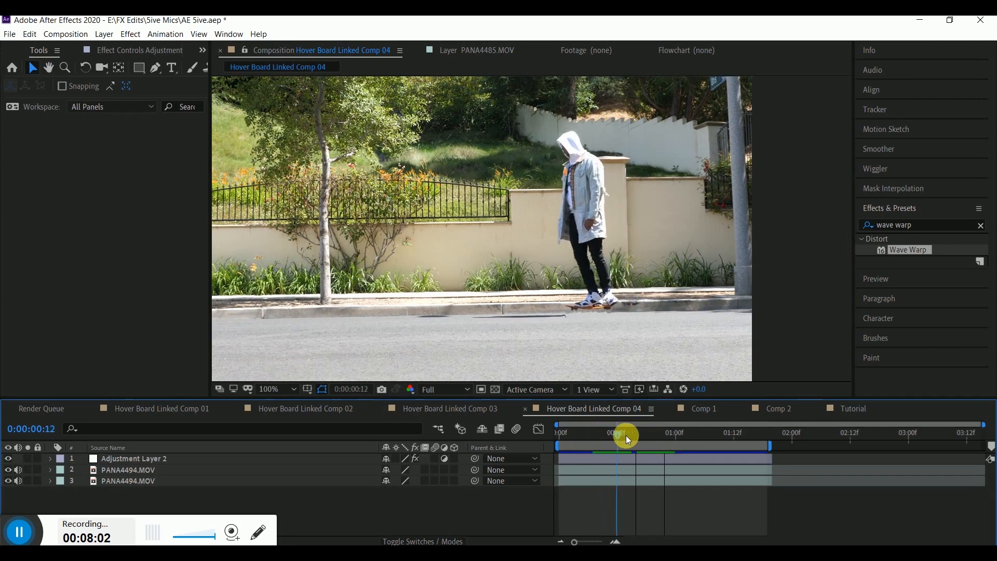
pyautogui.moveTo(626, 434); pyautogui.dragTo(734, 434)
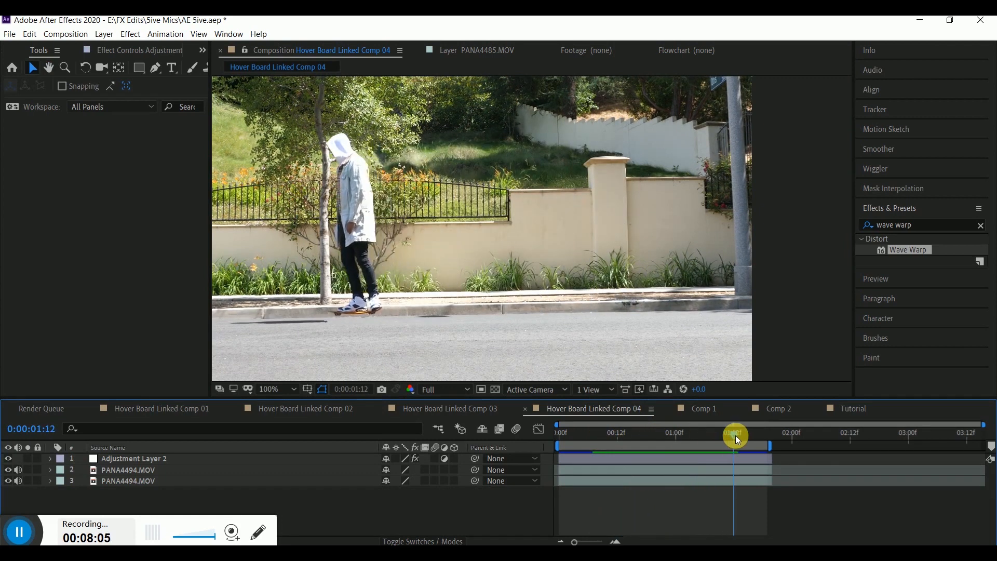
pyautogui.moveTo(734, 435); pyautogui.dragTo(598, 435)
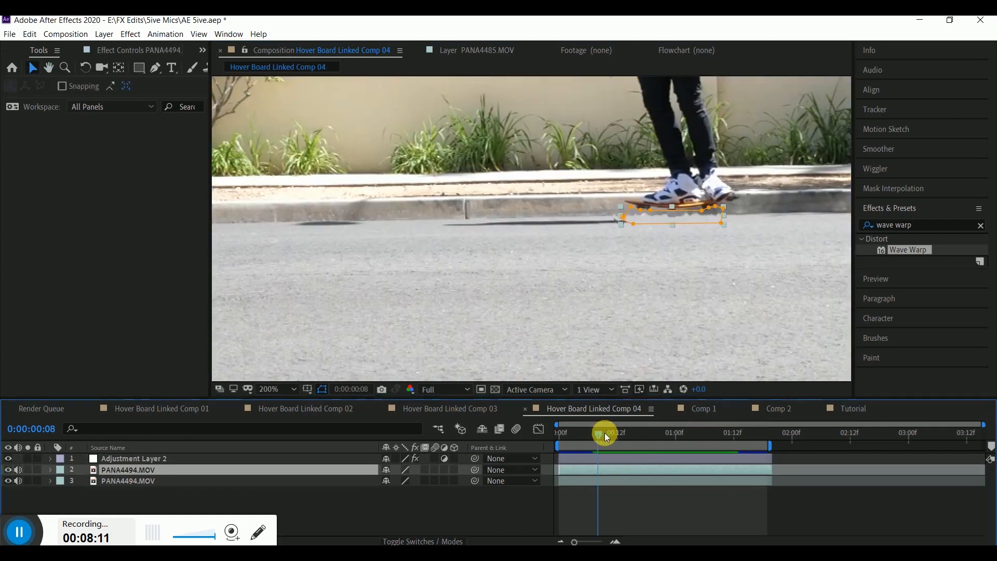
pyautogui.moveTo(604, 433); pyautogui.dragTo(660, 433)
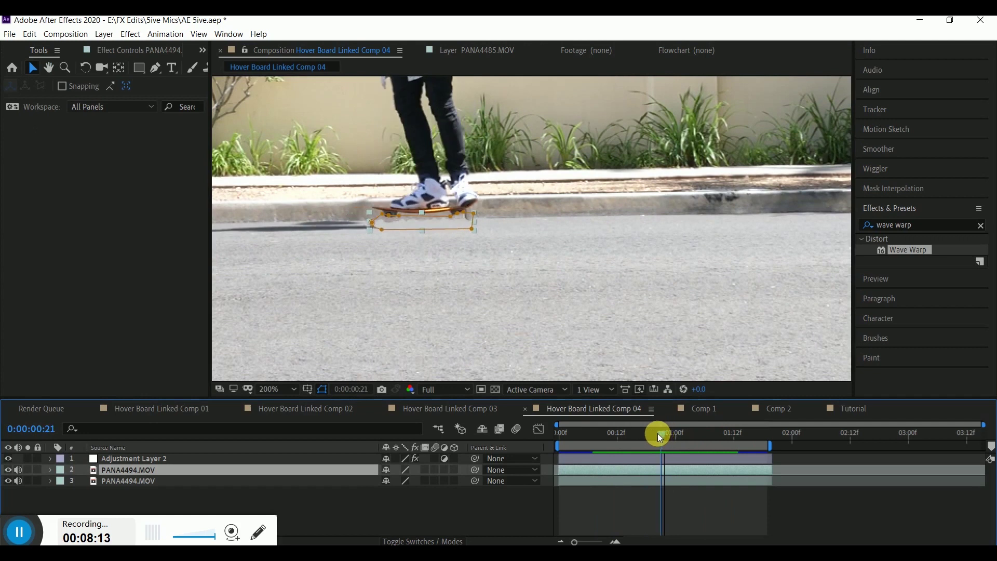
pyautogui.moveTo(659, 436); pyautogui.dragTo(640, 435)
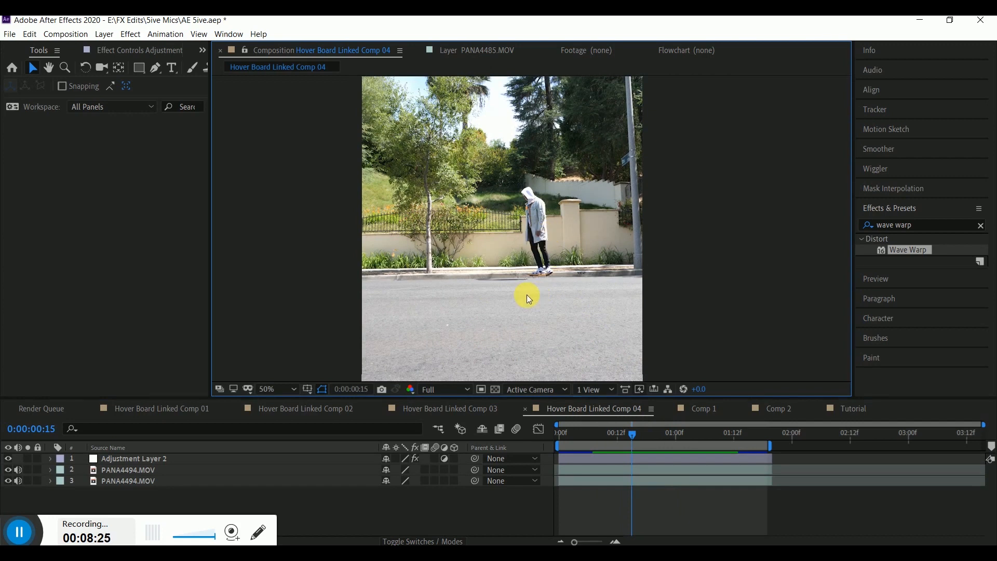
pyautogui.moveTo(643, 476)
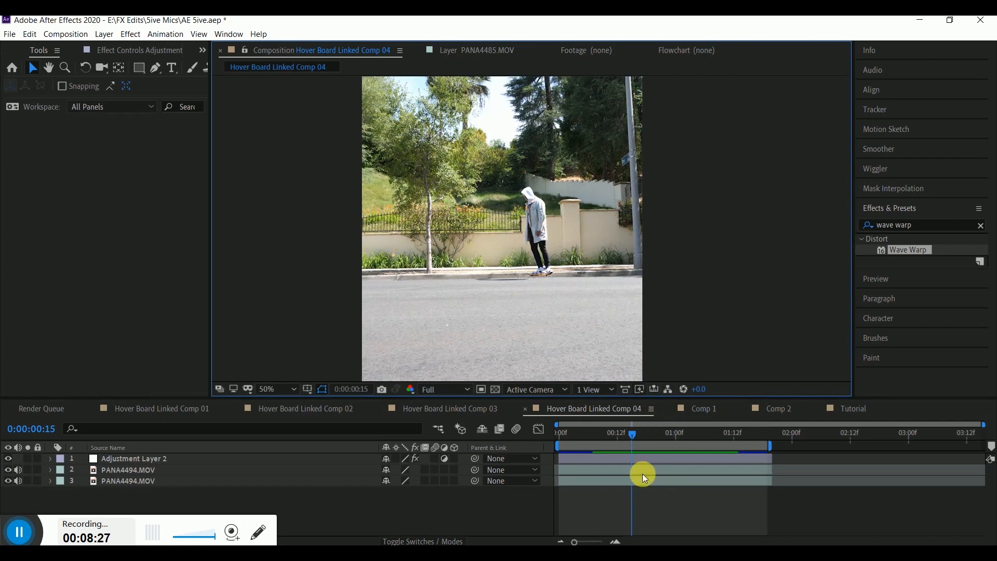